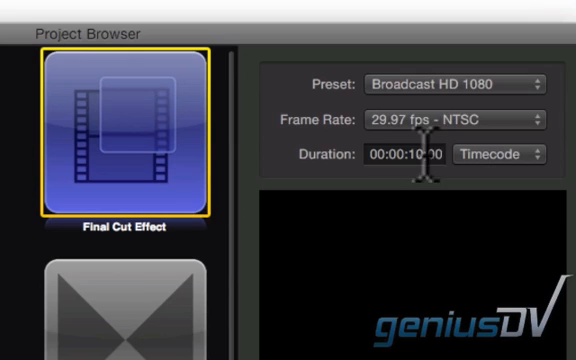
- Set the new Final Cut Effect project's duration to 300 frames (ten seconds at 29.97 fps)
click(416, 158)
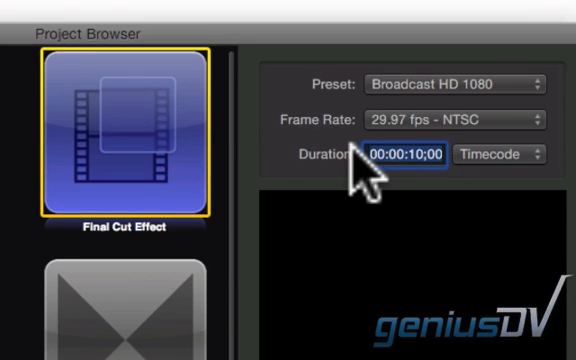
text(300)
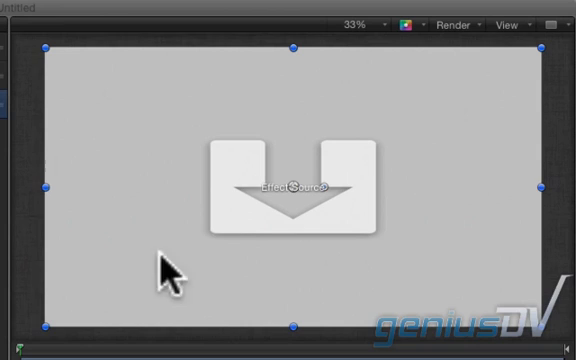
mouse_move(262, 232)
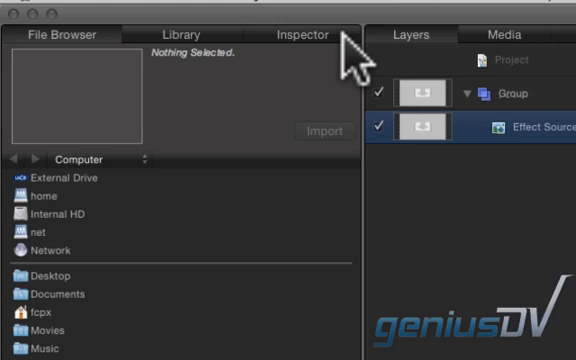
- Show the Effect Source layer's Properties in the Inspector to keyframe its Position
click(308, 36)
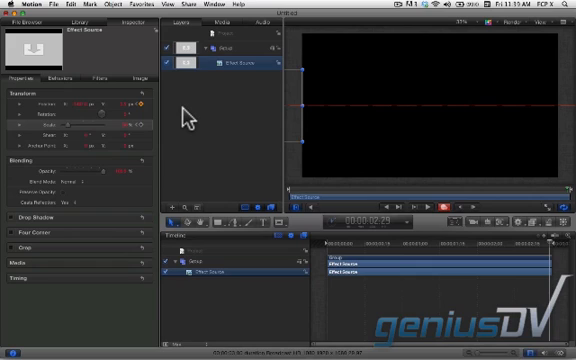
- Make the slide keyframes use Linear interpolation in the Keyframe Editor
key(cmd+8)
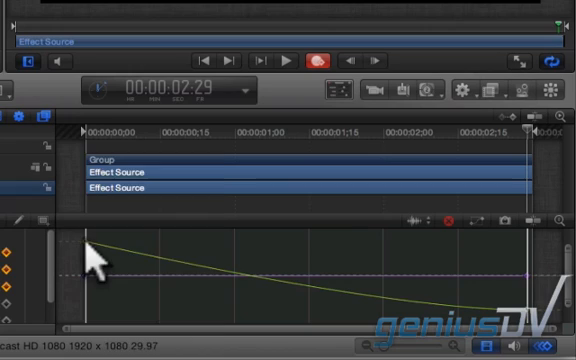
right_click(96, 268)
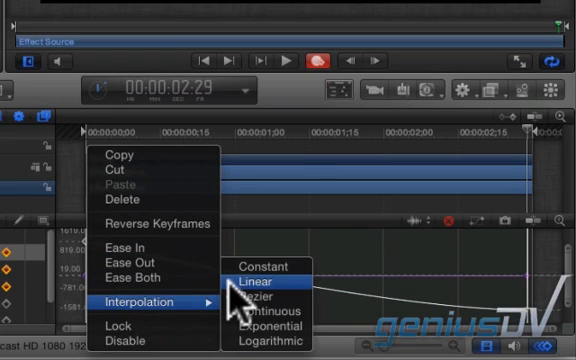
click(268, 282)
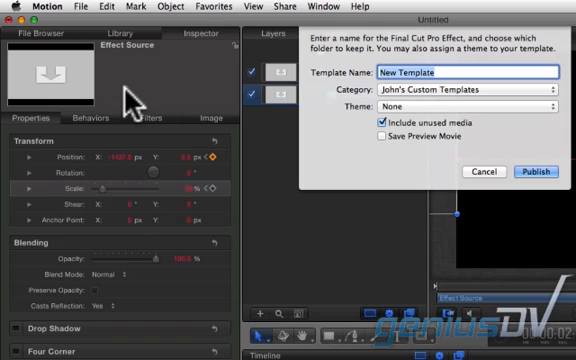
- Publish the effect as a Final Cut template named 'Motion P' and launch Final Cut Pro
text(Motion P)
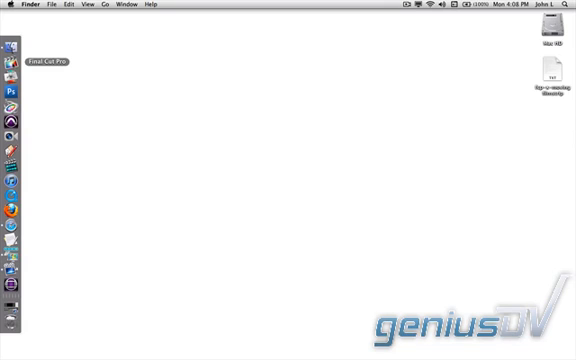
click(14, 62)
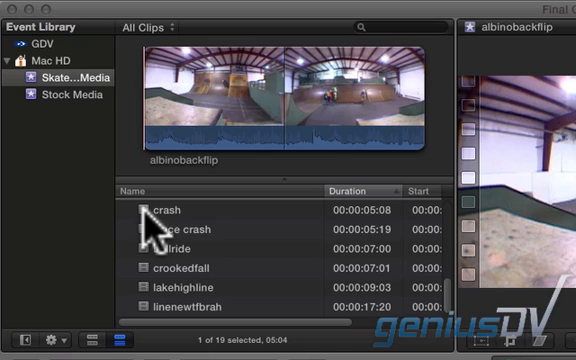
- Select the crash clip and extend the selection to the other skate clips for the timeline
click(170, 210)
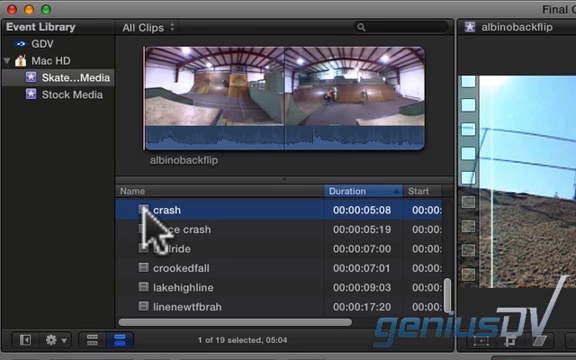
click(172, 210)
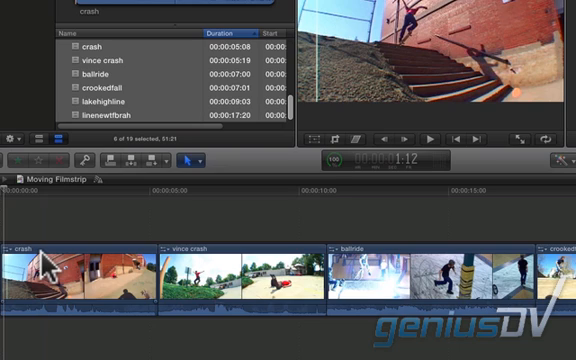
- Select all timeline clips and show John's Custom Templates in the Effects Browser
key(cmd+a)
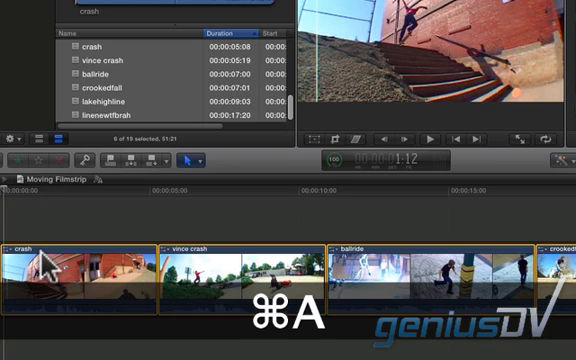
key(cmd+a)
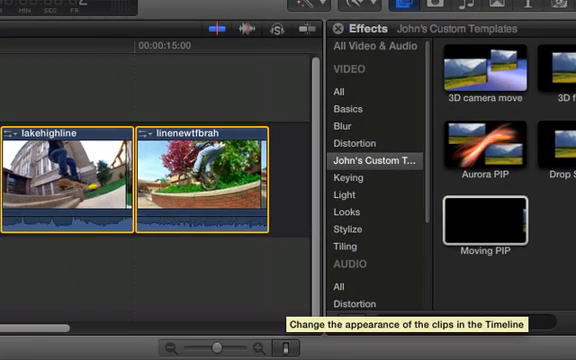
- Shrink clip height, then stack vince crash and linenewfbrah on higher lanes, offset slightly earlier
click(284, 344)
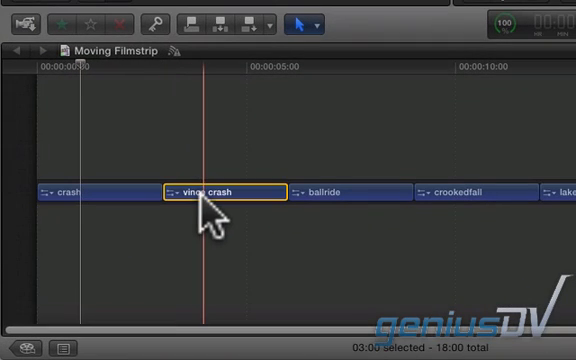
drag(208, 192, 136, 160)
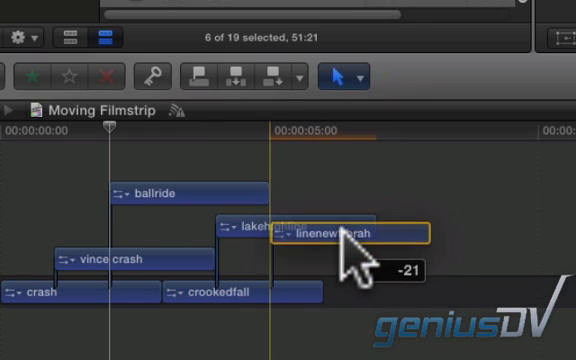
drag(340, 236, 360, 224)
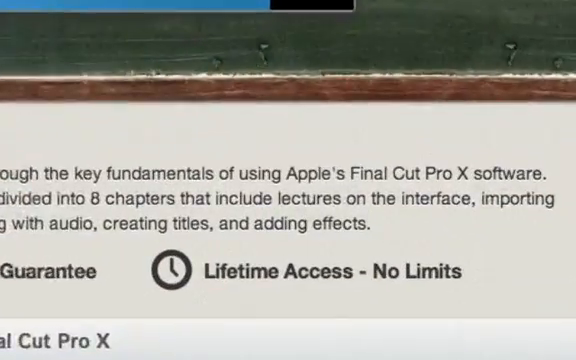
- Scroll through the Final Cut Pro X course curriculum and show a lecture's Notes
scroll(down, 3)
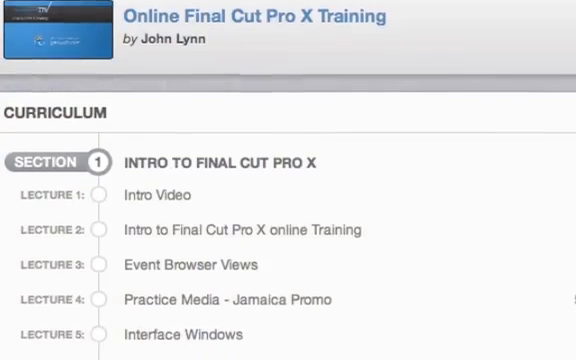
scroll(down, 3)
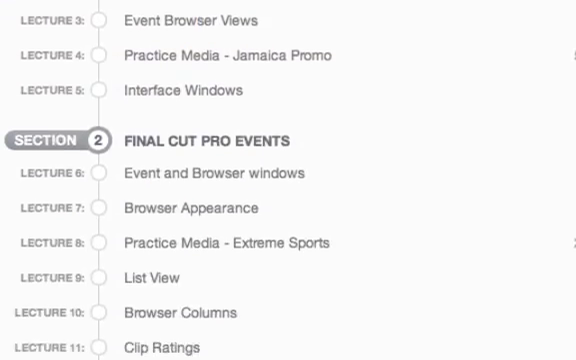
scroll(down, 3)
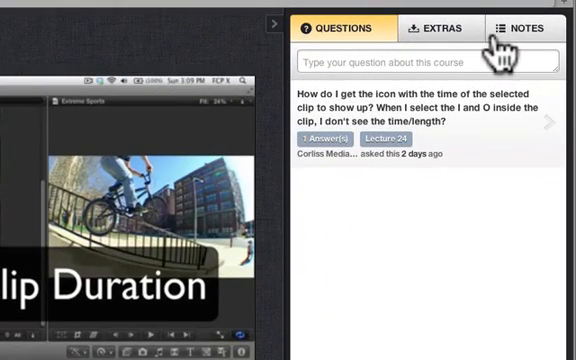
click(520, 28)
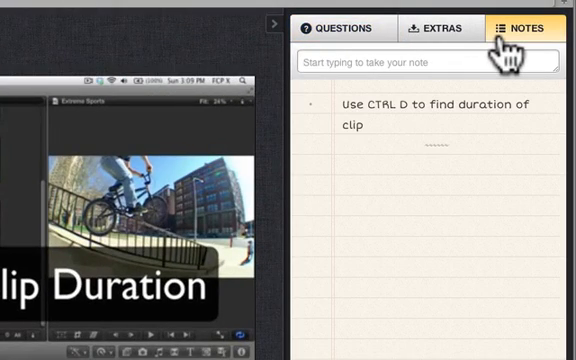